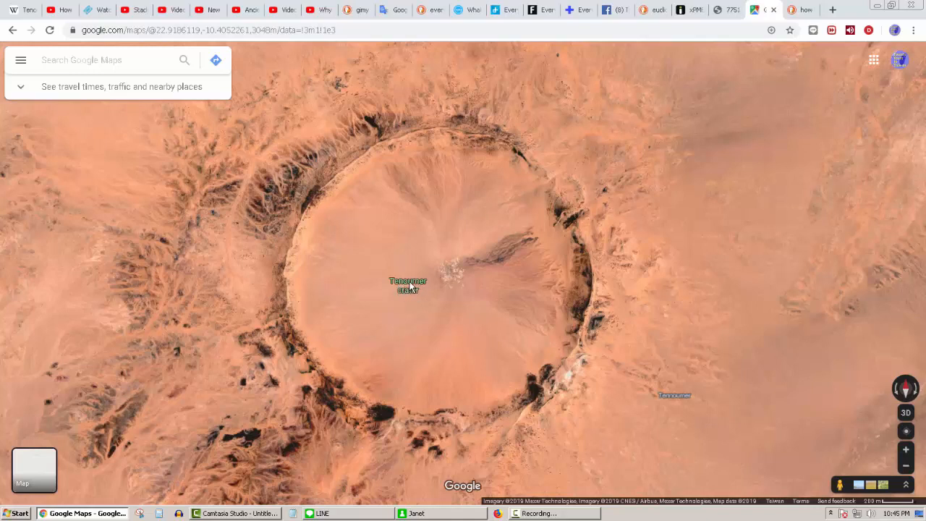
mouse_move(473, 329)
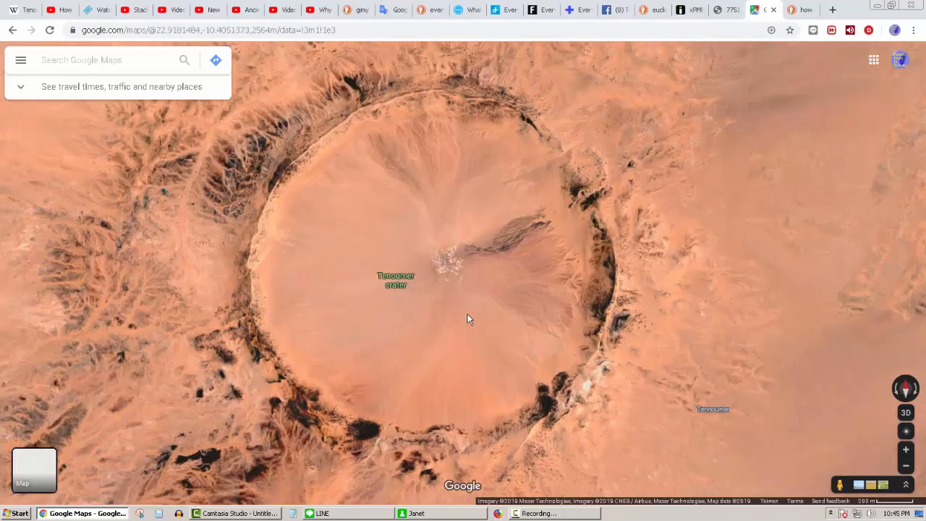
mouse_move(499, 312)
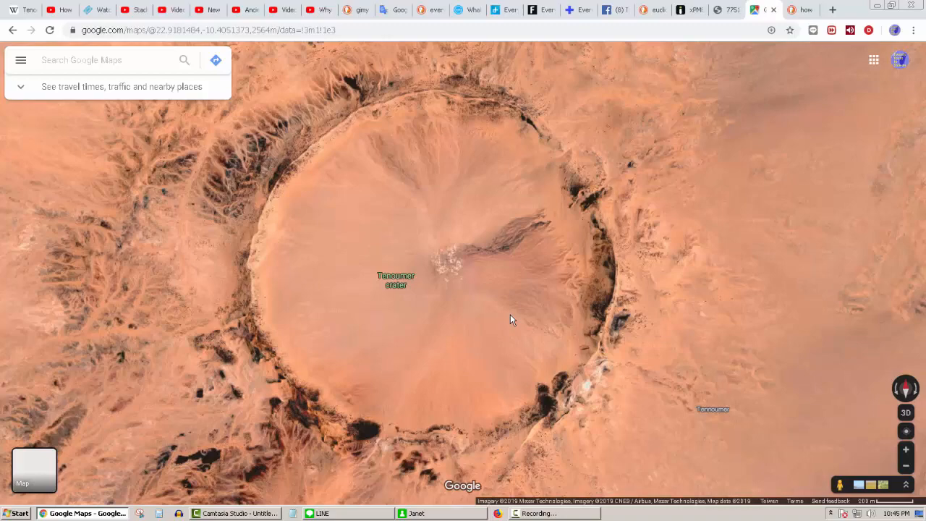
Step: Zoom out from Tenoumer crater and shift the satellite view to another desert area
scroll("down", 3)
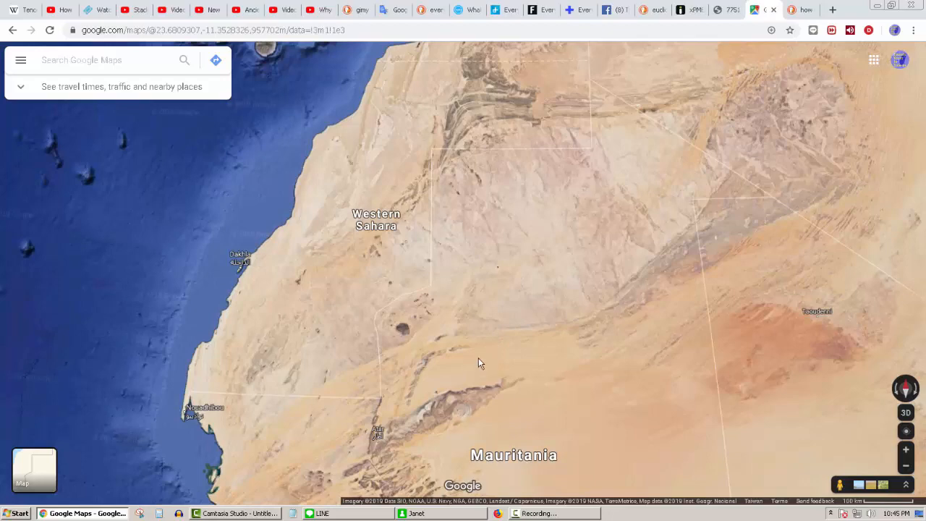
mouse_move(509, 327)
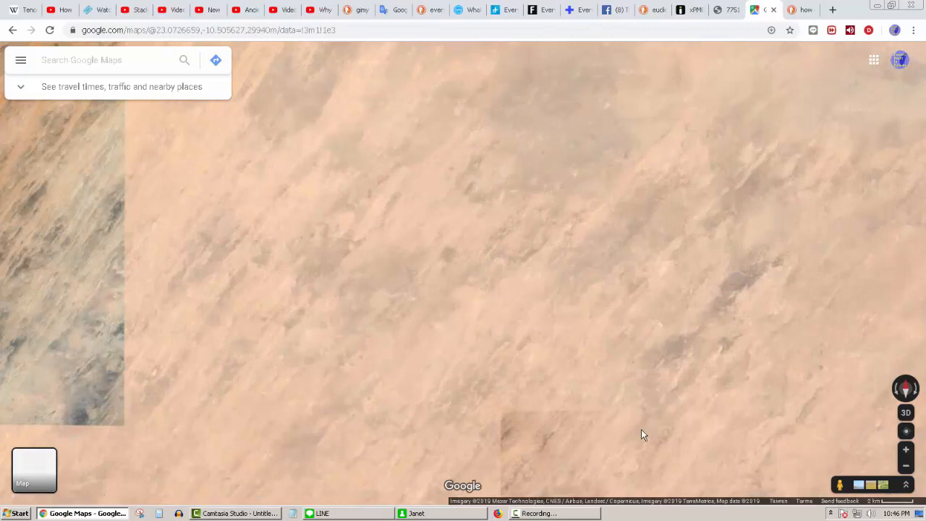
left_click_drag(644, 434, 608, 359)
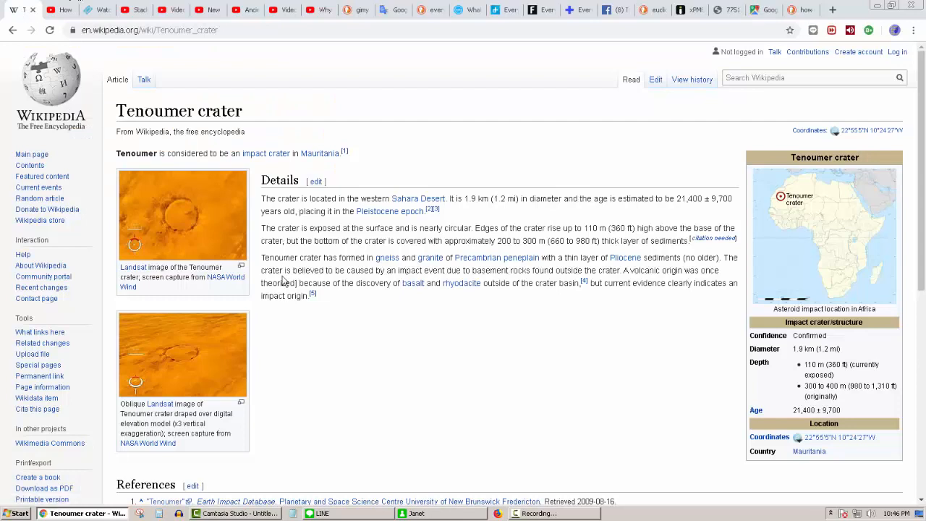
mouse_move(411, 71)
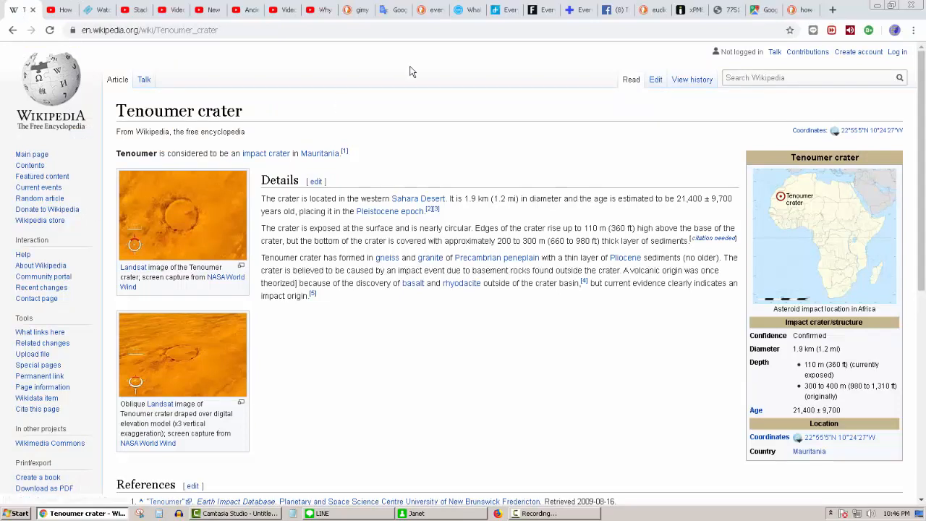
Step: Enlarge the Tenoumer crater article via browser zoom and scroll down to its Details section
left_click(913, 29)
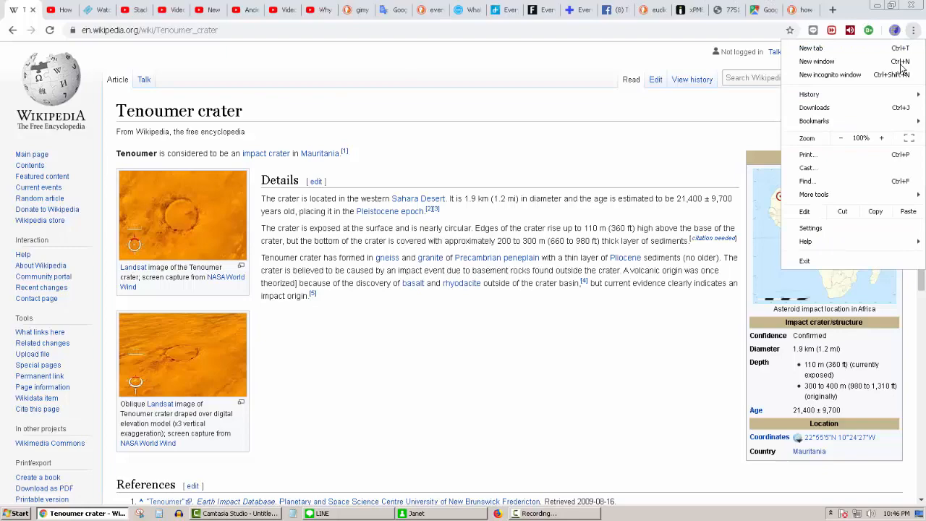
left_click(882, 138)
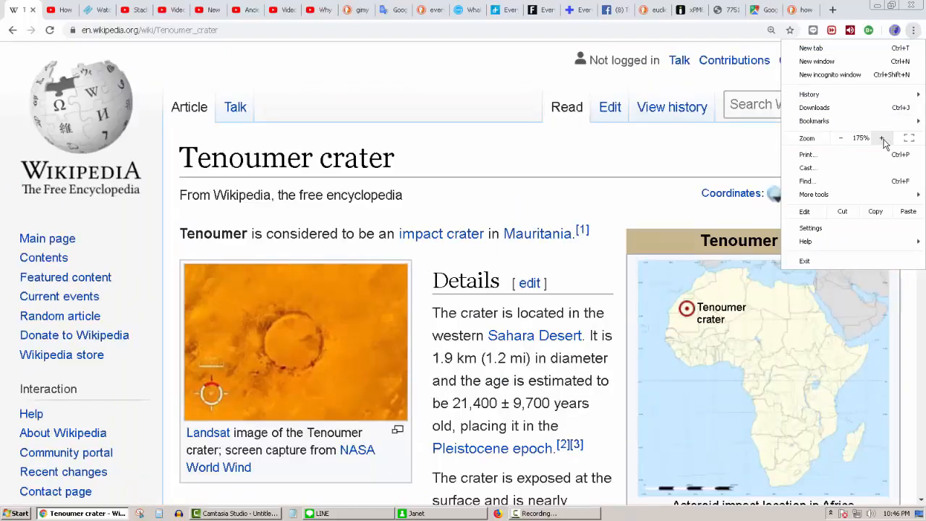
scroll("down", 3)
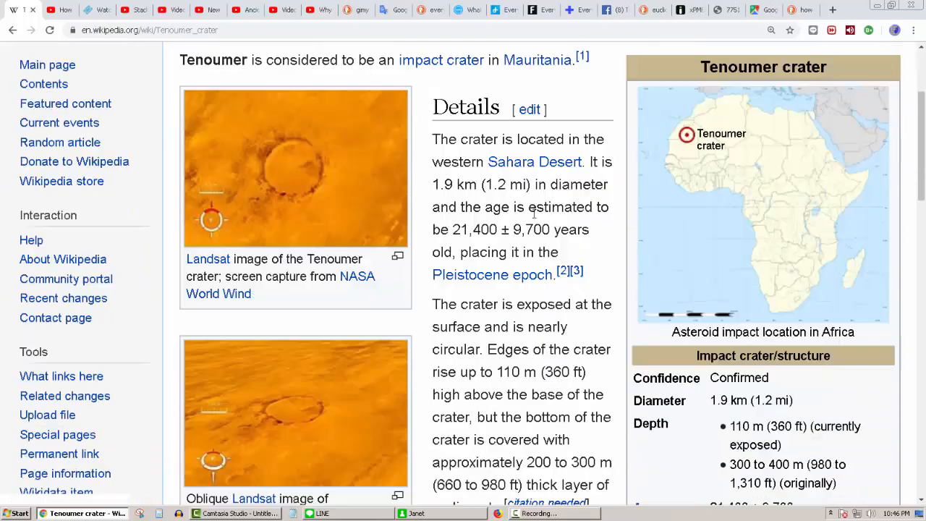
scroll("down", 3)
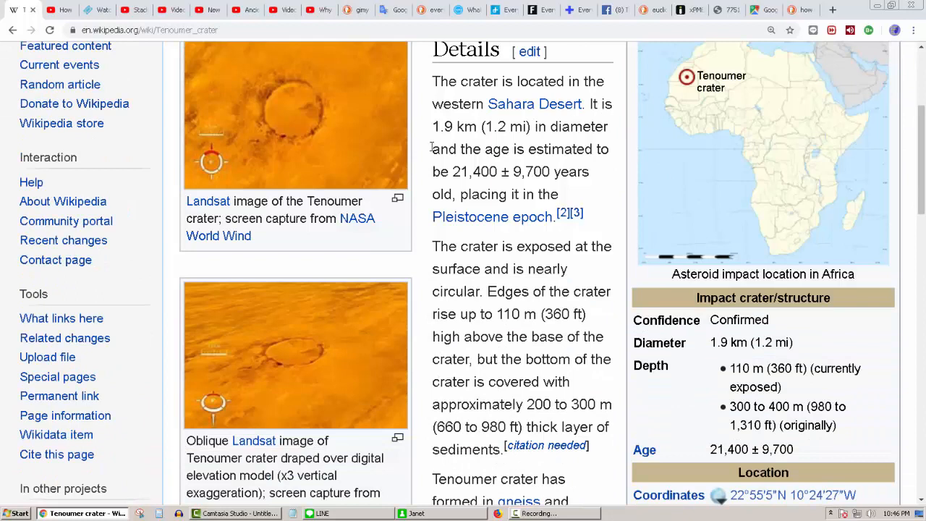
mouse_move(484, 149)
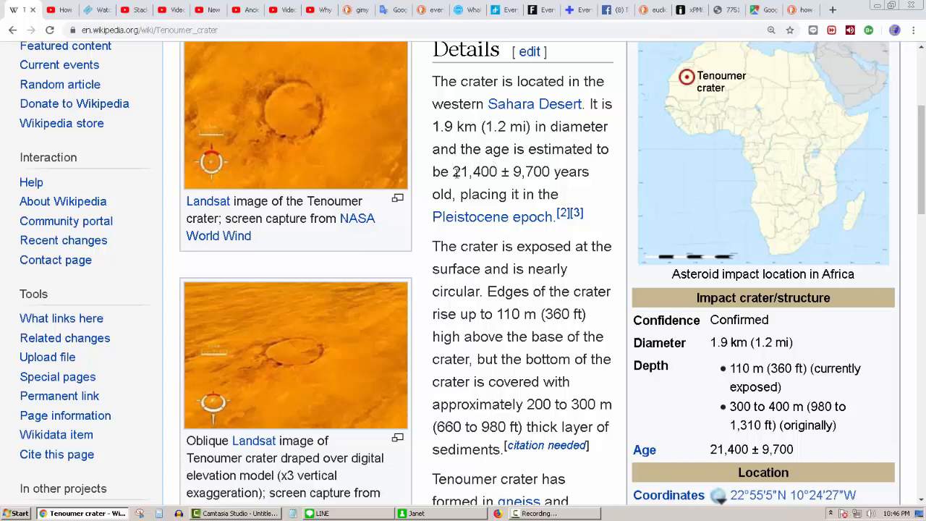
double_click(474, 170)
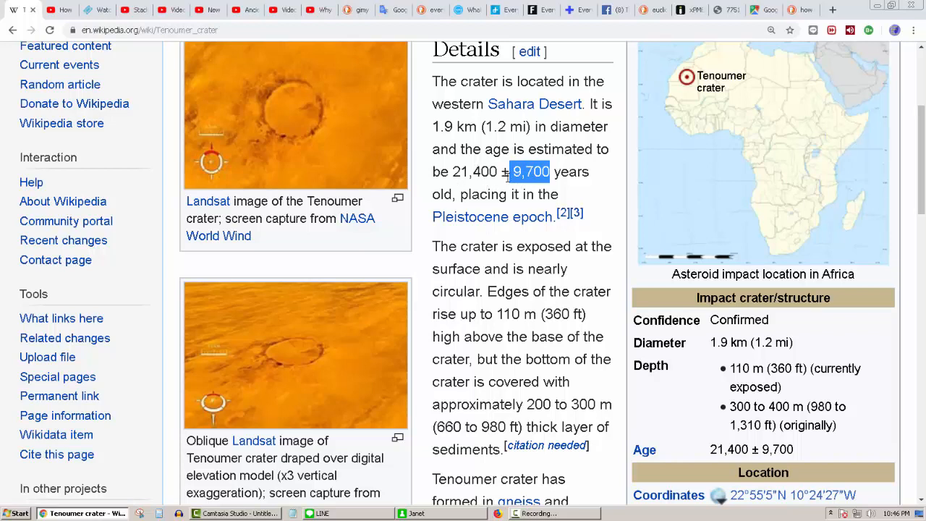
mouse_move(469, 217)
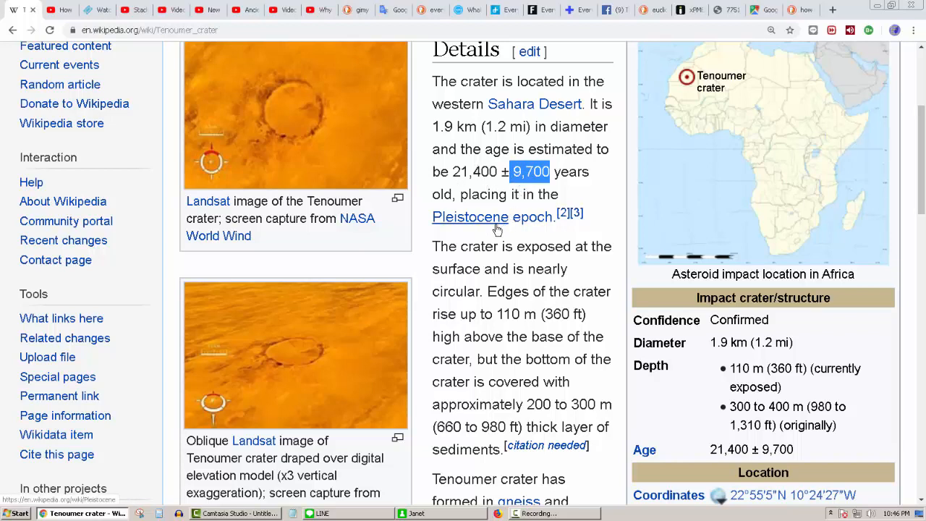
mouse_move(469, 217)
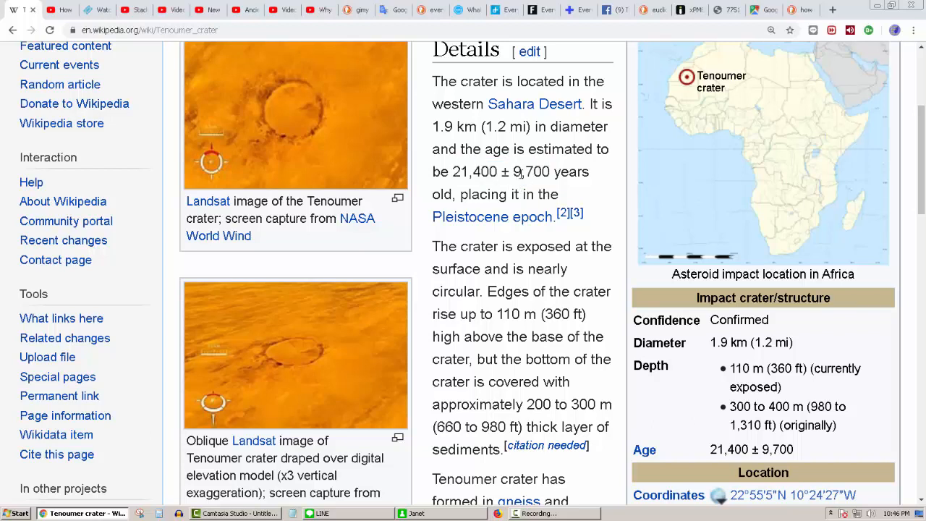
double_click(531, 171)
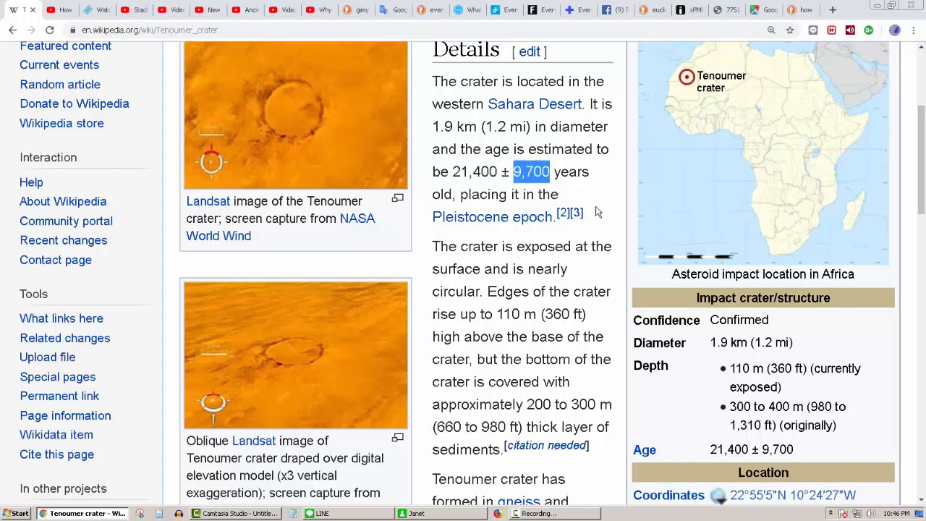
mouse_move(599, 205)
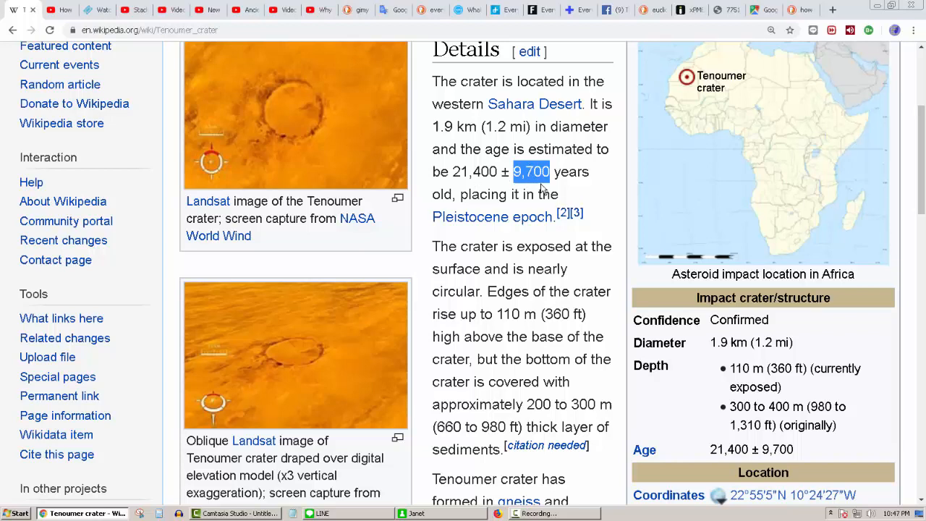
mouse_move(264, 348)
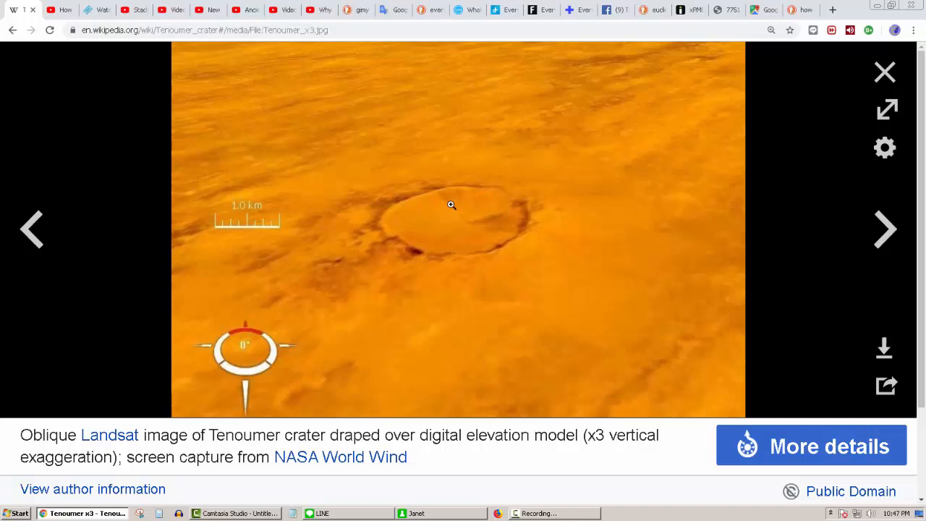
mouse_move(460, 220)
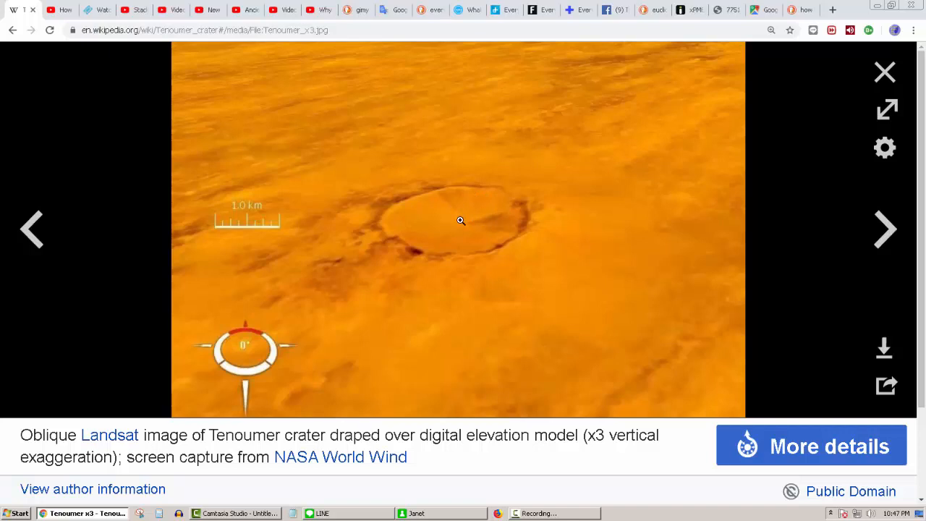
mouse_move(455, 232)
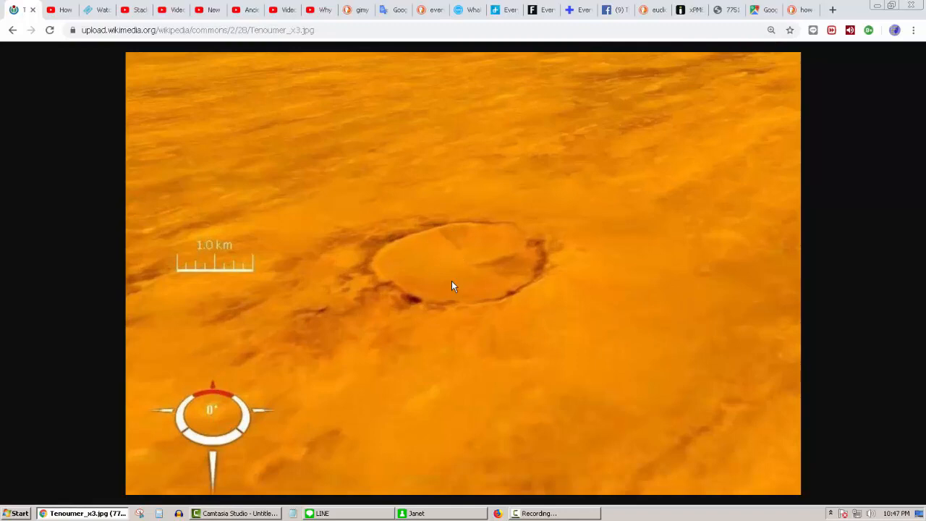
Step: Save the oblique Landsat image of Tenoumer crater as a file
right_click(452, 287)
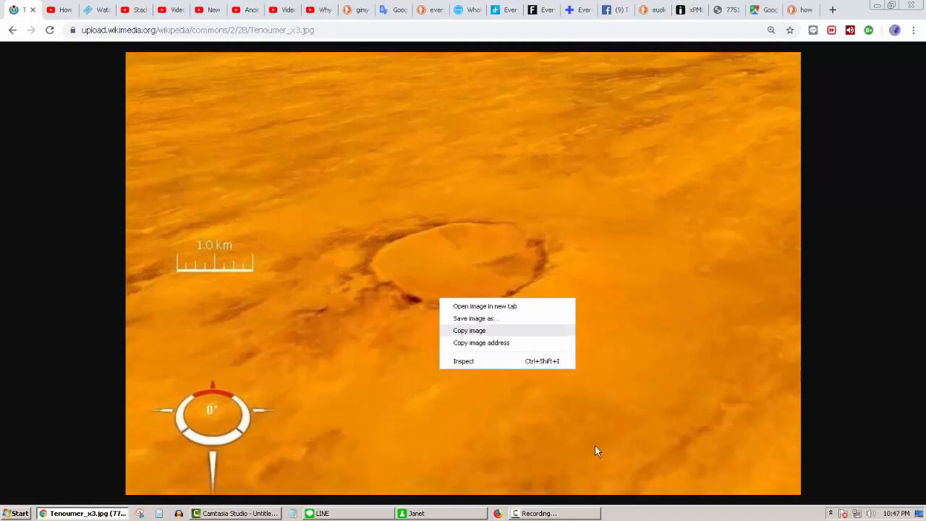
left_click(474, 319)
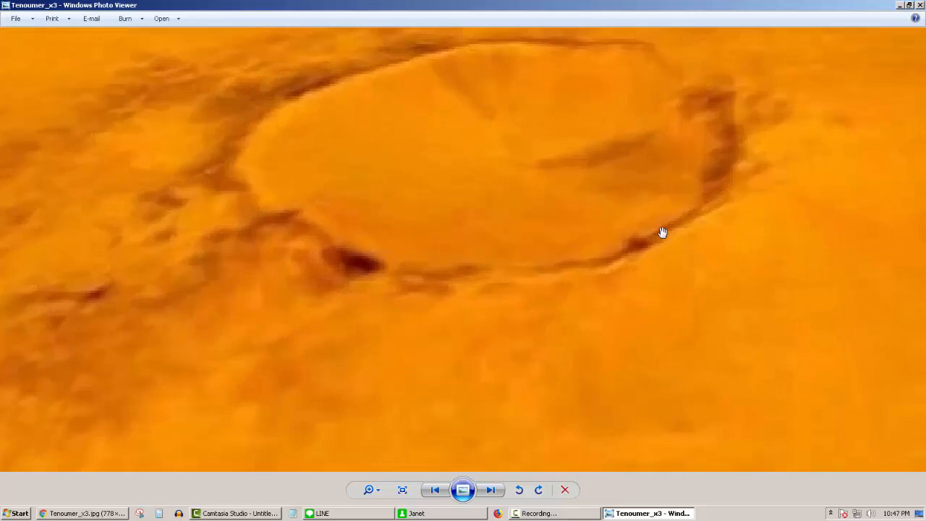
mouse_move(252, 194)
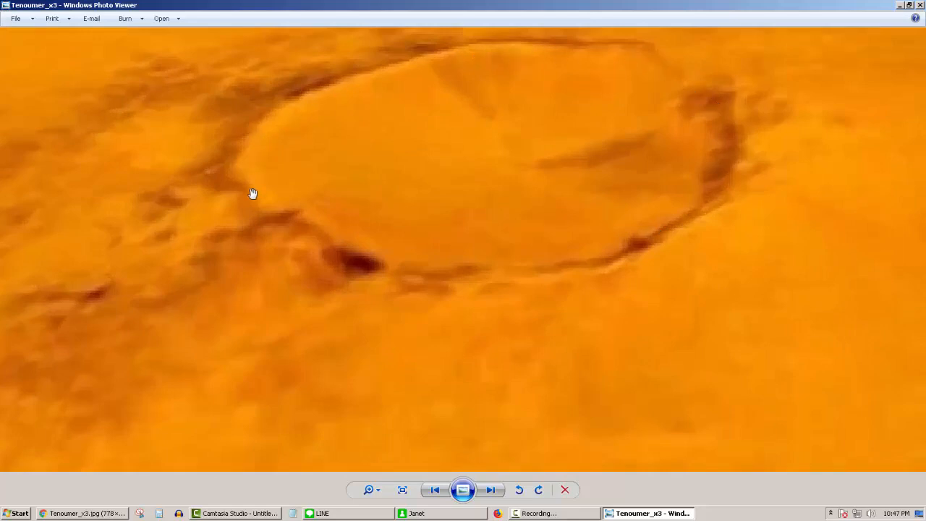
mouse_move(689, 214)
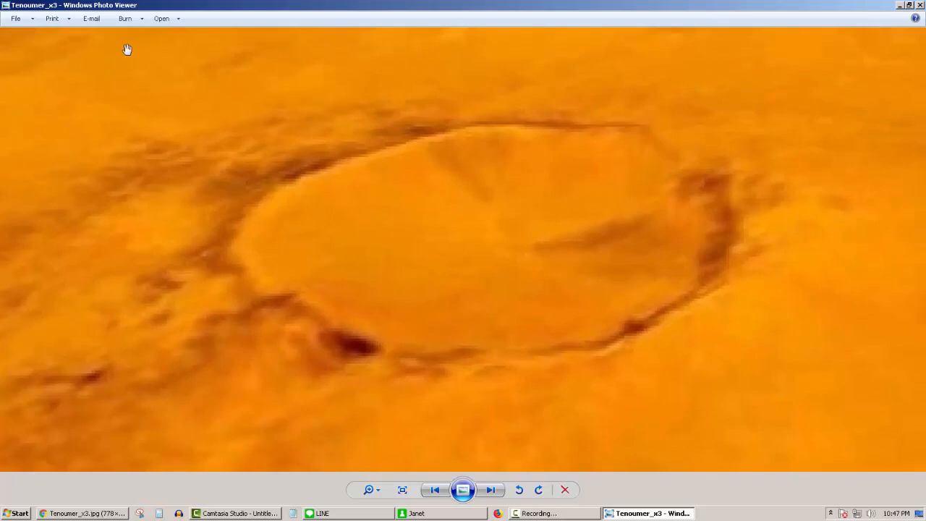
Step: View the saved Tenoumer crater image full size in Windows Photo Viewer
left_click(81, 512)
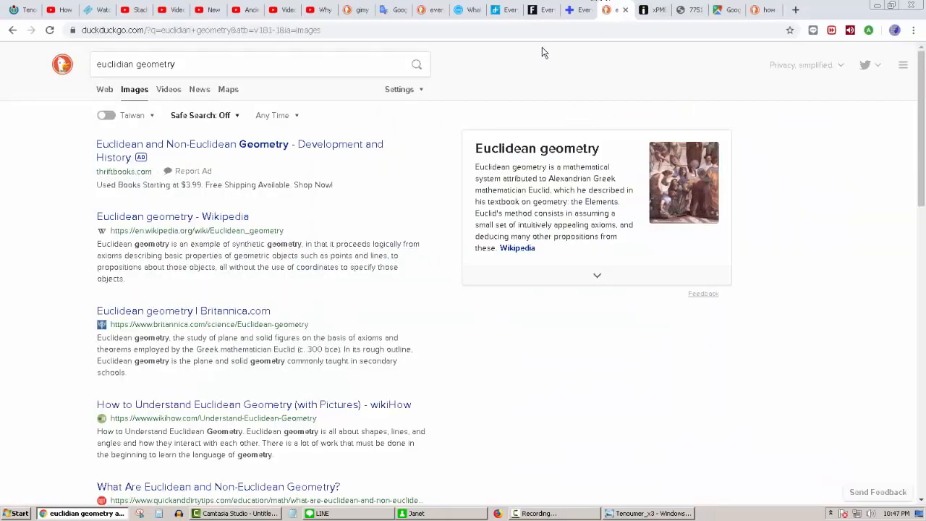
mouse_move(619, 188)
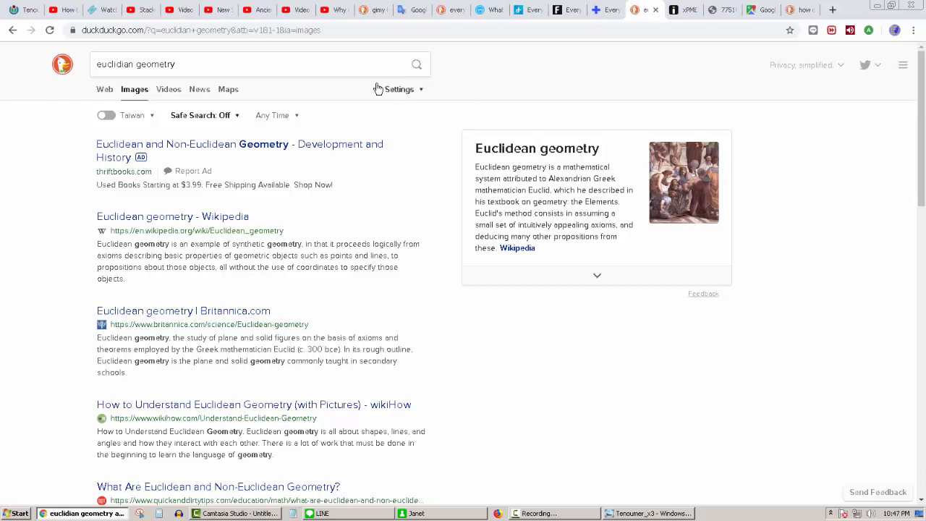
Step: View the Euclid triangle-and-circles diagram, then return to the Google Maps tab
left_click(672, 9)
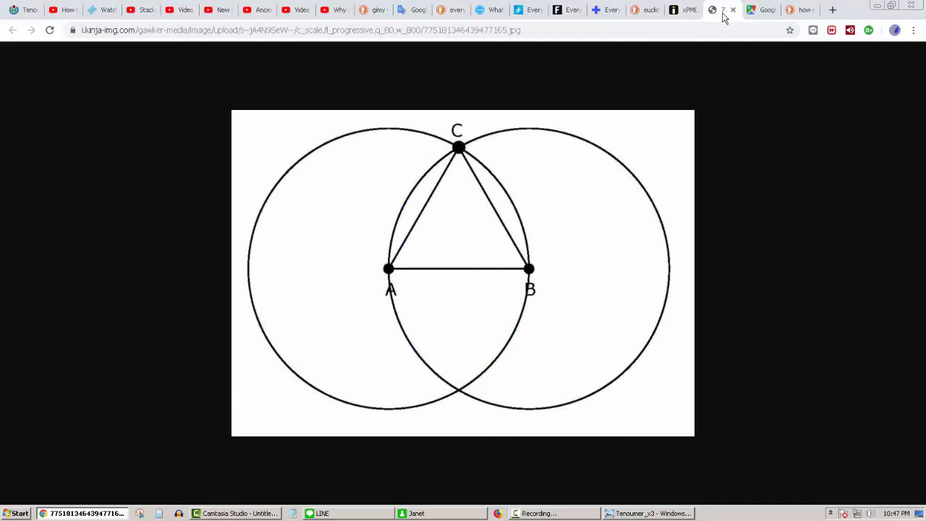
left_click(750, 9)
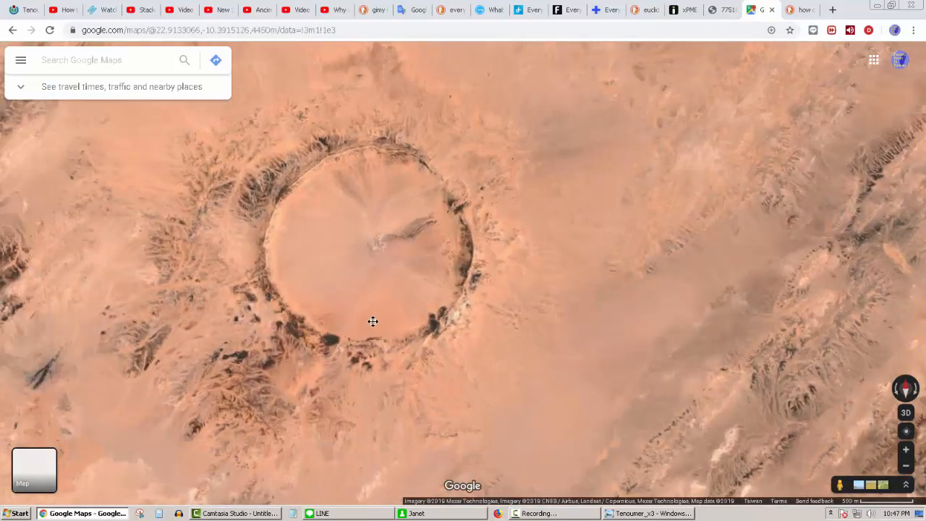
Step: Pan the satellite view from Tenoumer crater toward the Richat structure's rings
left_click_drag(373, 321, 321, 194)
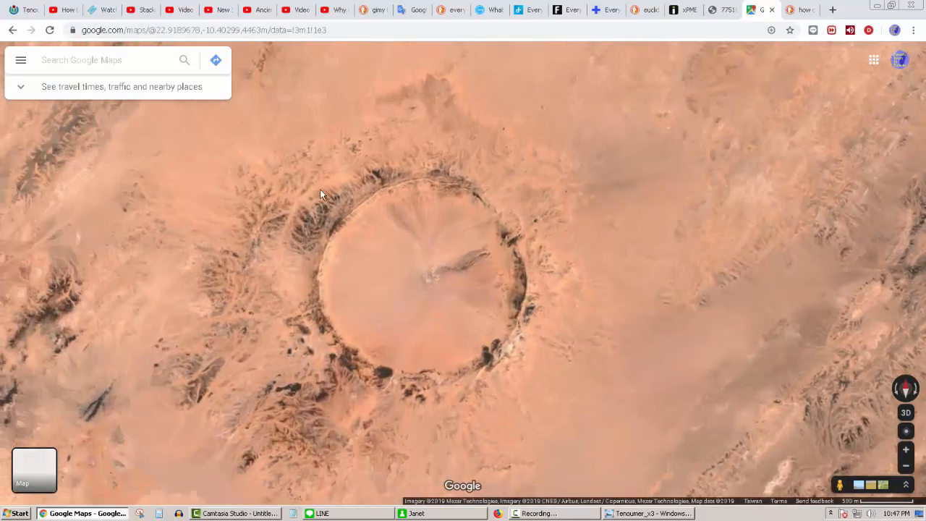
left_click_drag(321, 194, 336, 274)
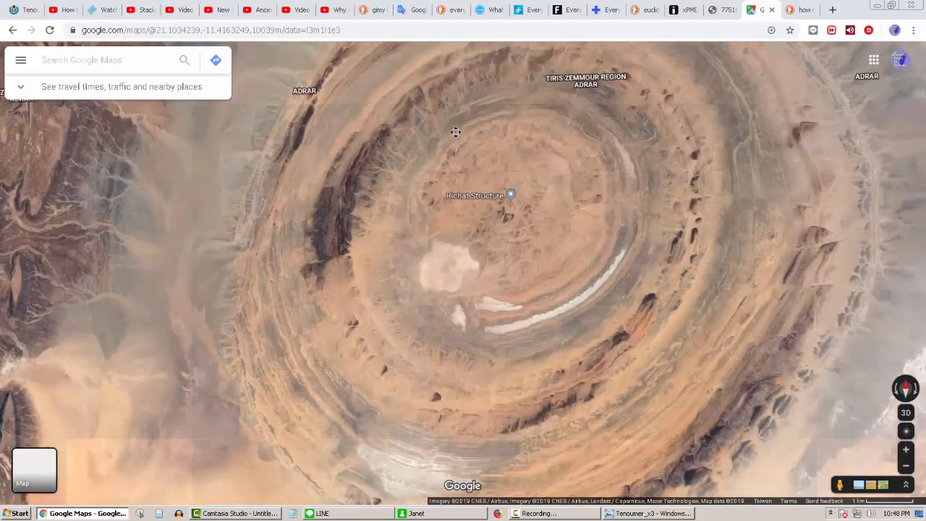
Step: Zoom in on the dark basin with the straight dam-like edge near Richat
scroll("down", 3)
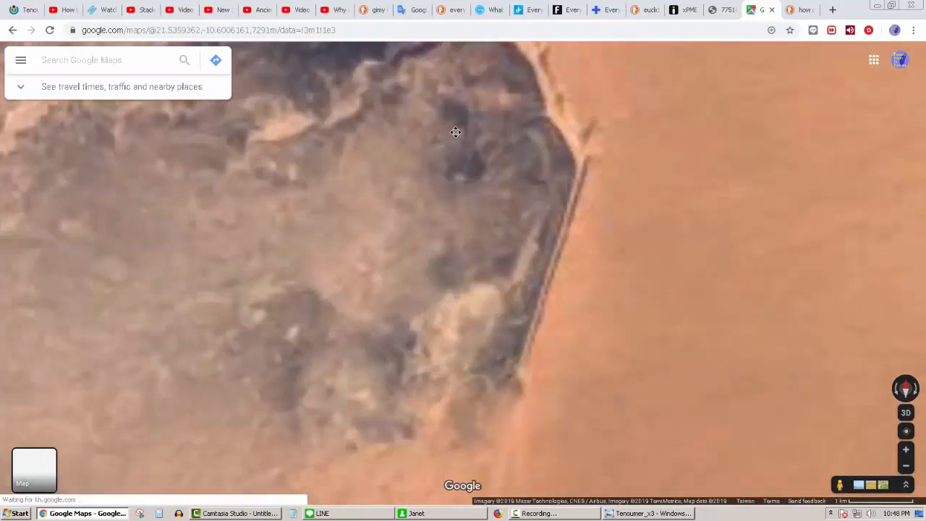
Step: Zoom out along the straight ridge, then in on the winding dry river valley
scroll("up", 3)
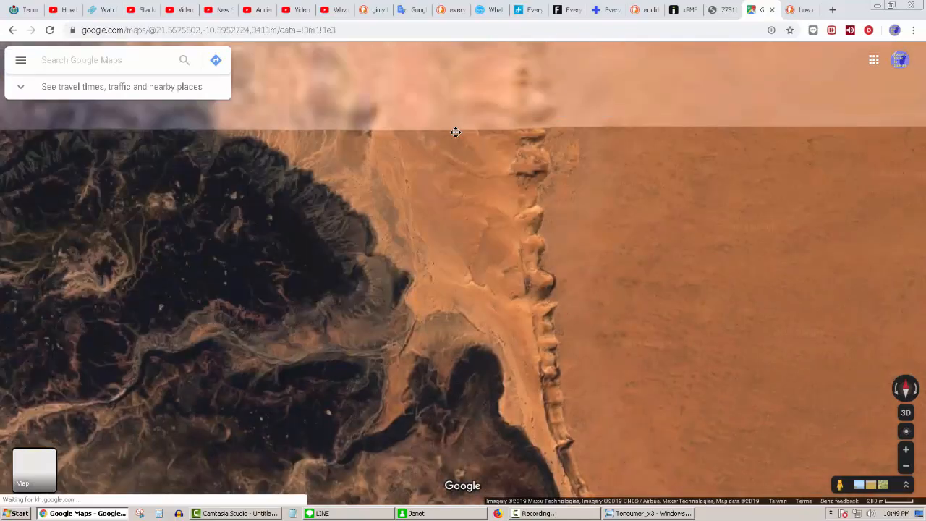
scroll("down", 3)
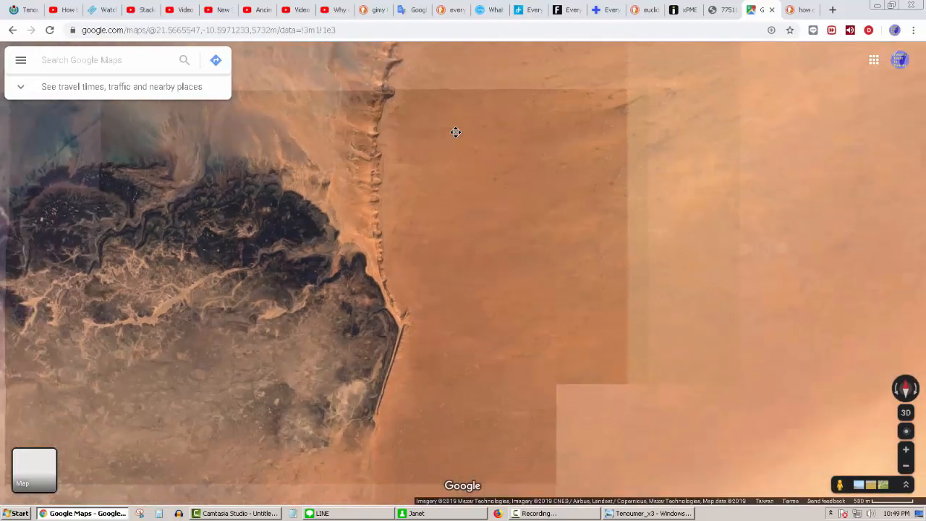
scroll("down", 3)
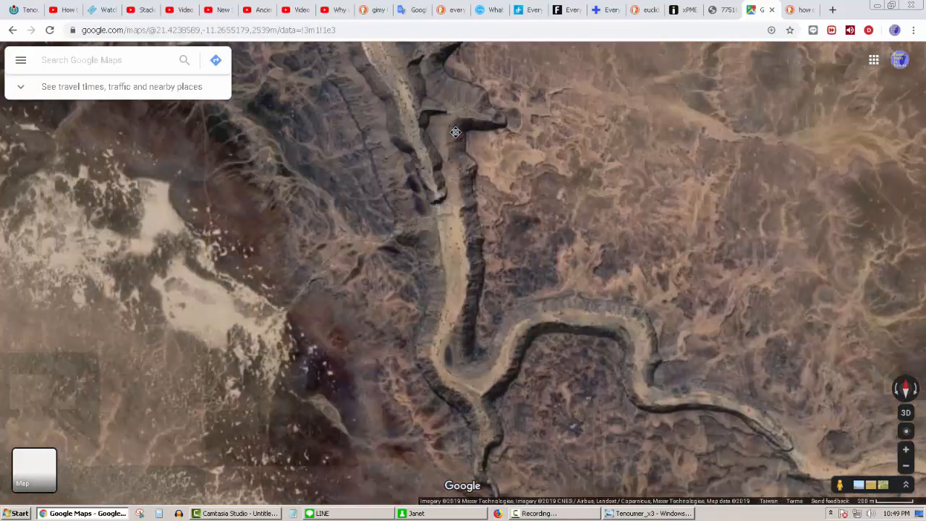
Step: Zoom in on the sandy valley floor where the faint triangular markings appear
scroll("down", 3)
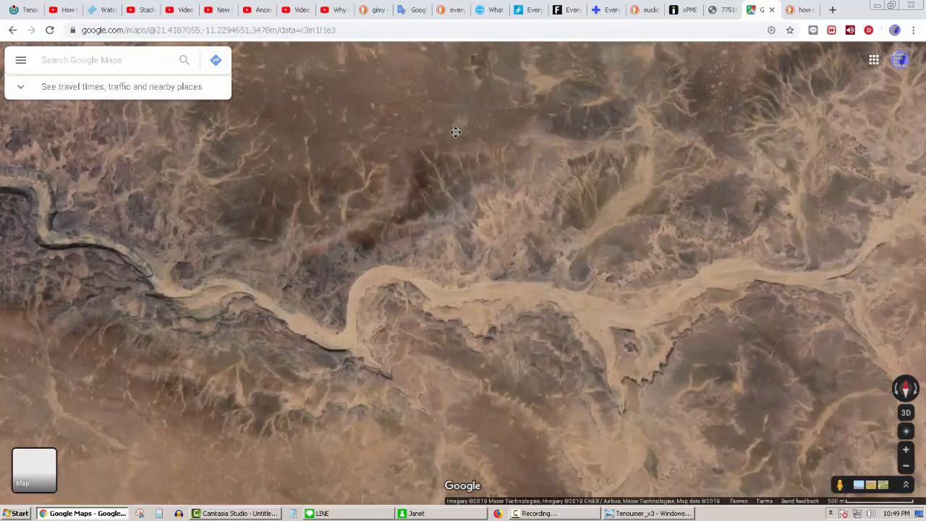
scroll("down", 3)
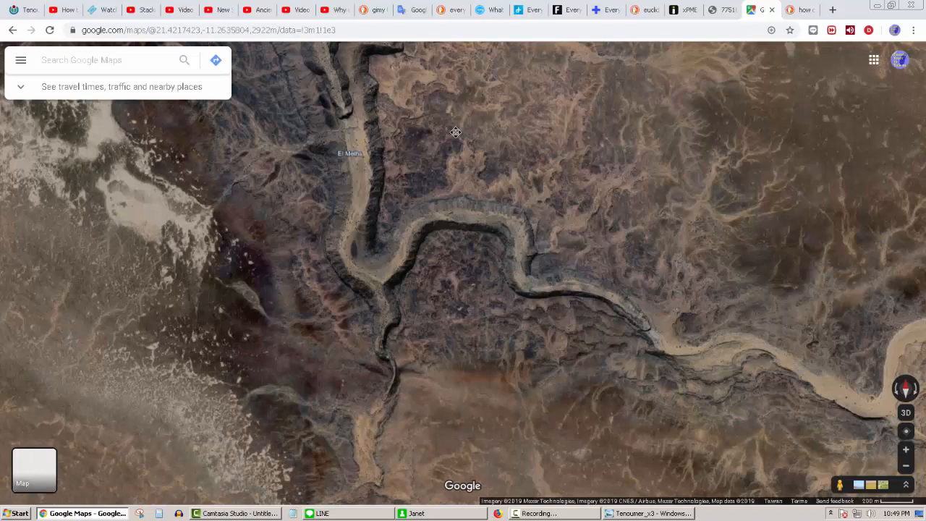
scroll("down", 3)
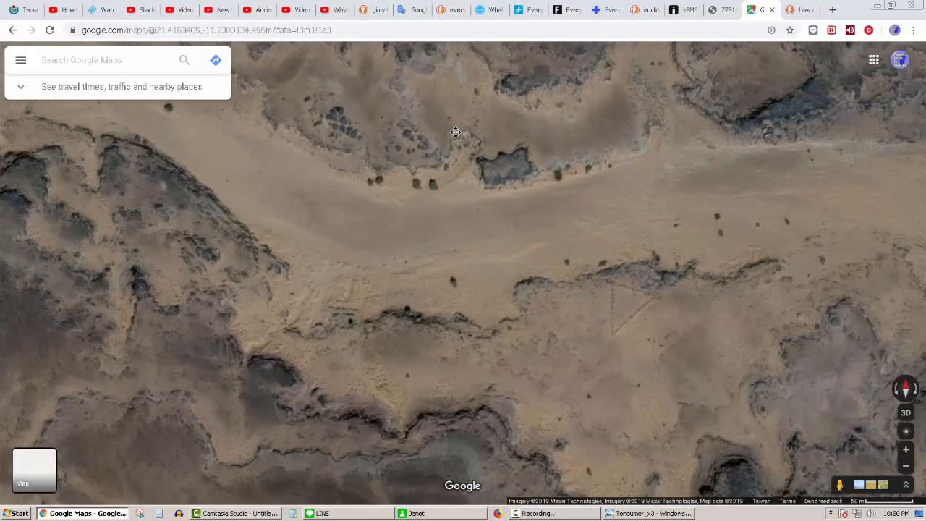
scroll("up", 3)
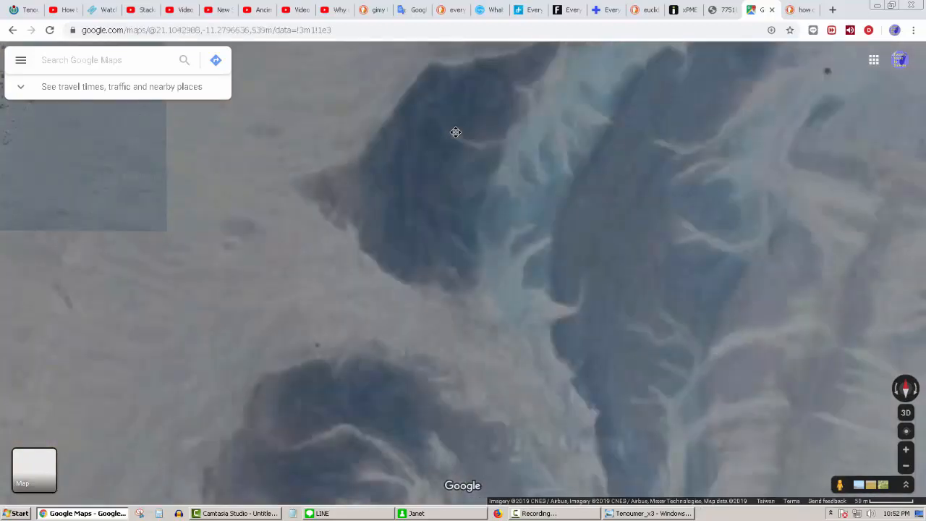
Step: Zoom the view among the grey ridges until the 'Unknown Structure' marker appears
scroll("down", 3)
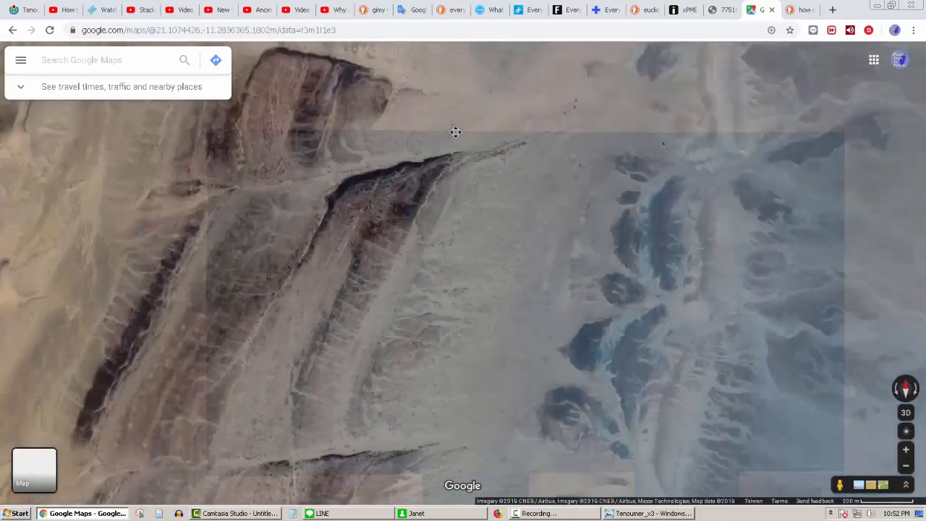
scroll("down", 3)
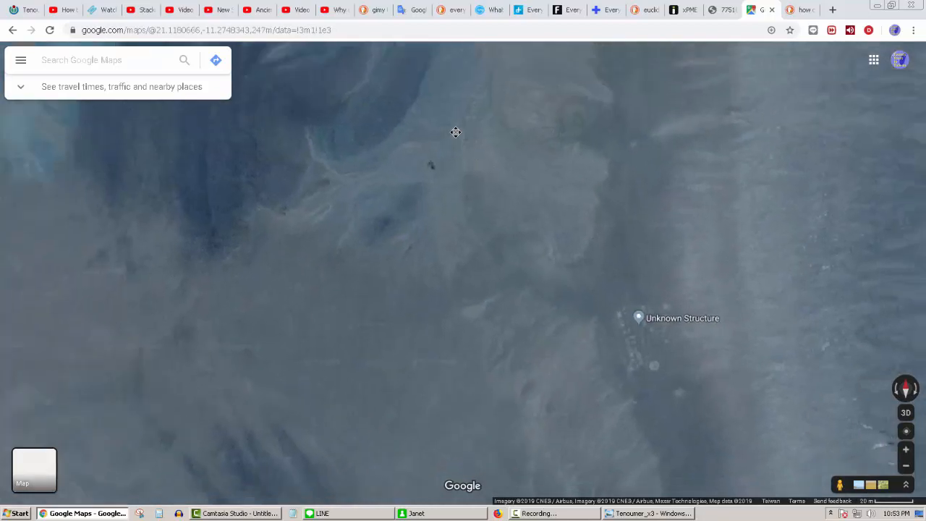
Step: Zoom in to the close-up of the row of dark elongated marks near the Unknown Structure marker
scroll("down", 3)
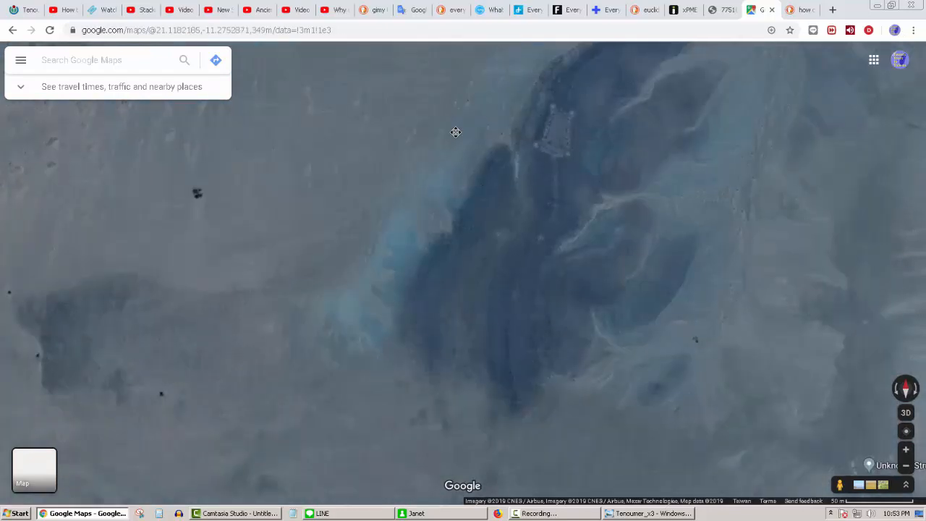
left_click(563, 126)
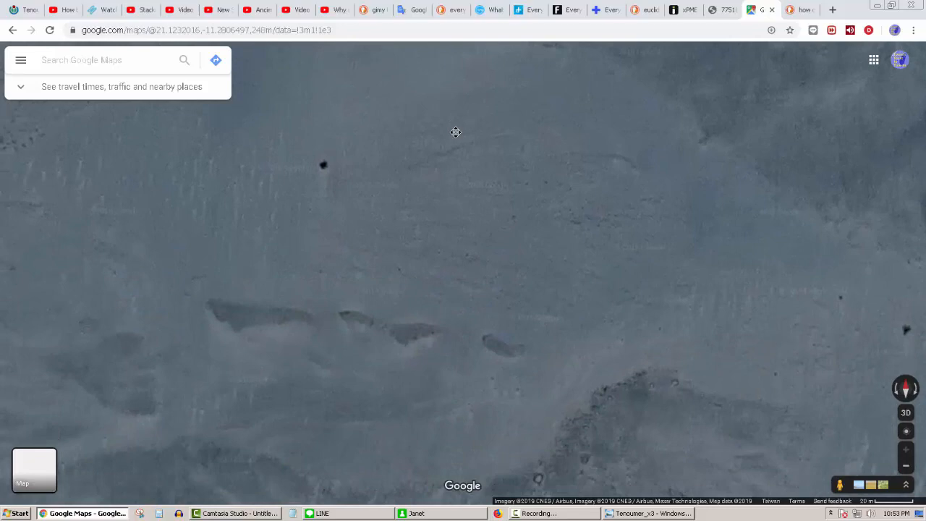
Step: Zoom toward the row of dark elongated stone shapes on the pale desert floor
scroll("down", 3)
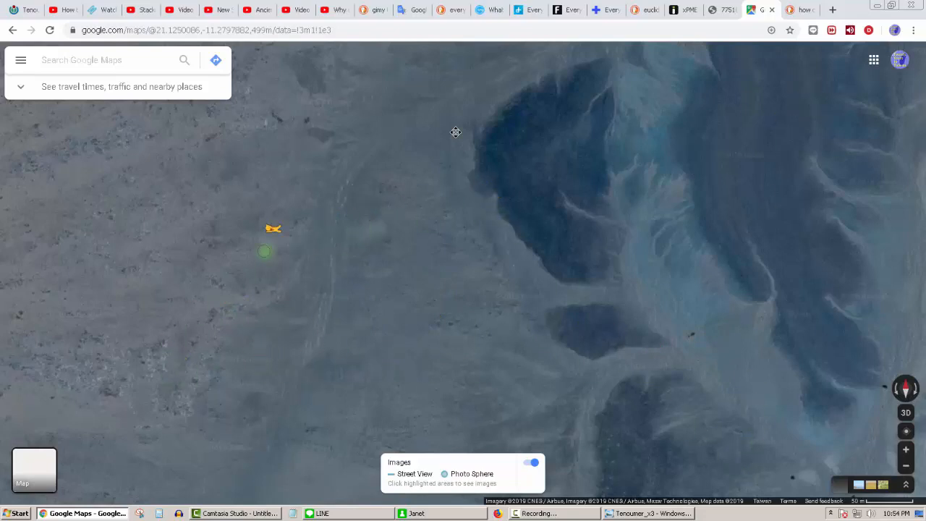
Step: Pan across the dark branching valley formations, then stop the Camtasia recording
left_click_drag(274, 228, 530, 315)
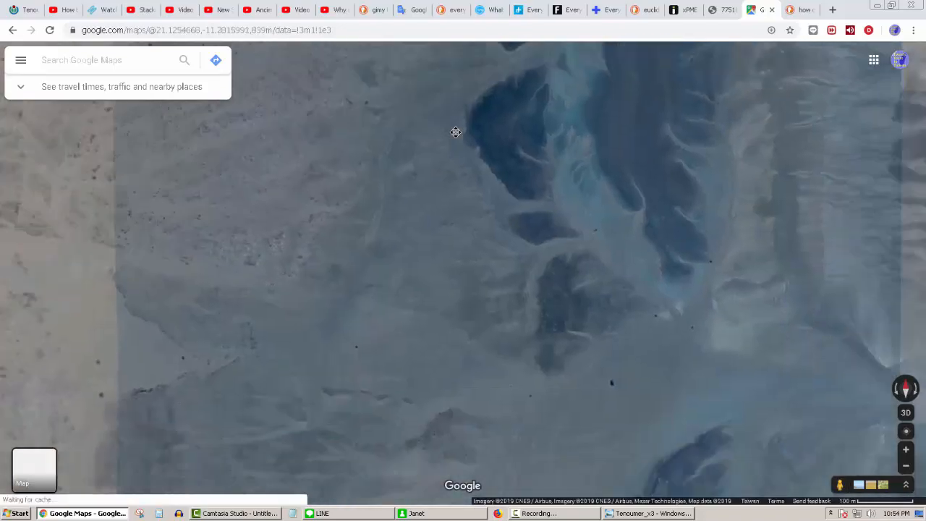
left_click(235, 512)
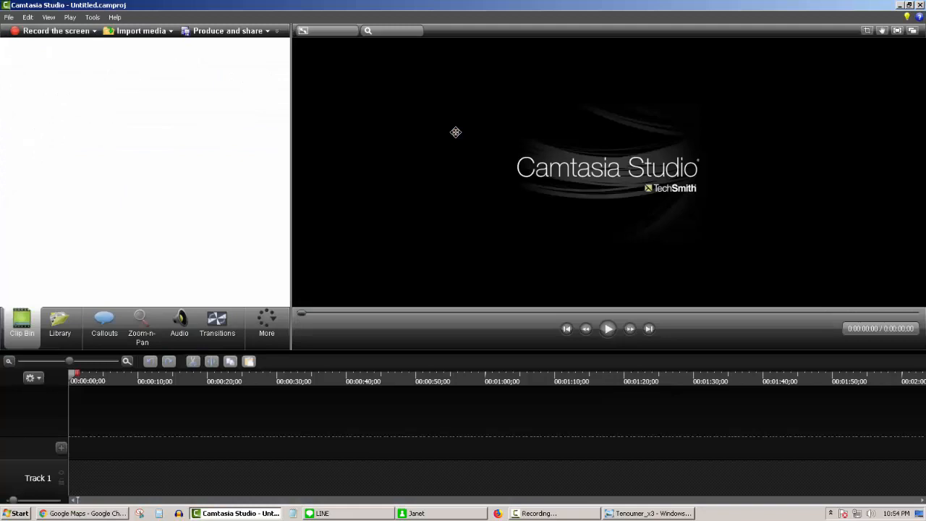